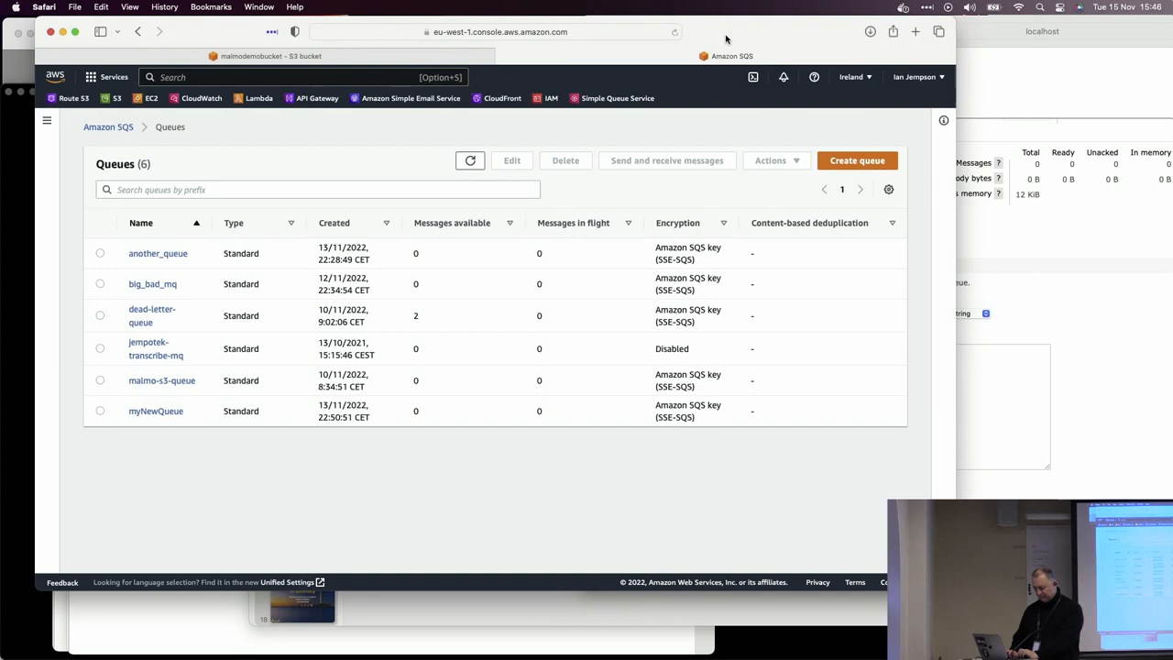
mouse_move(247, 440)
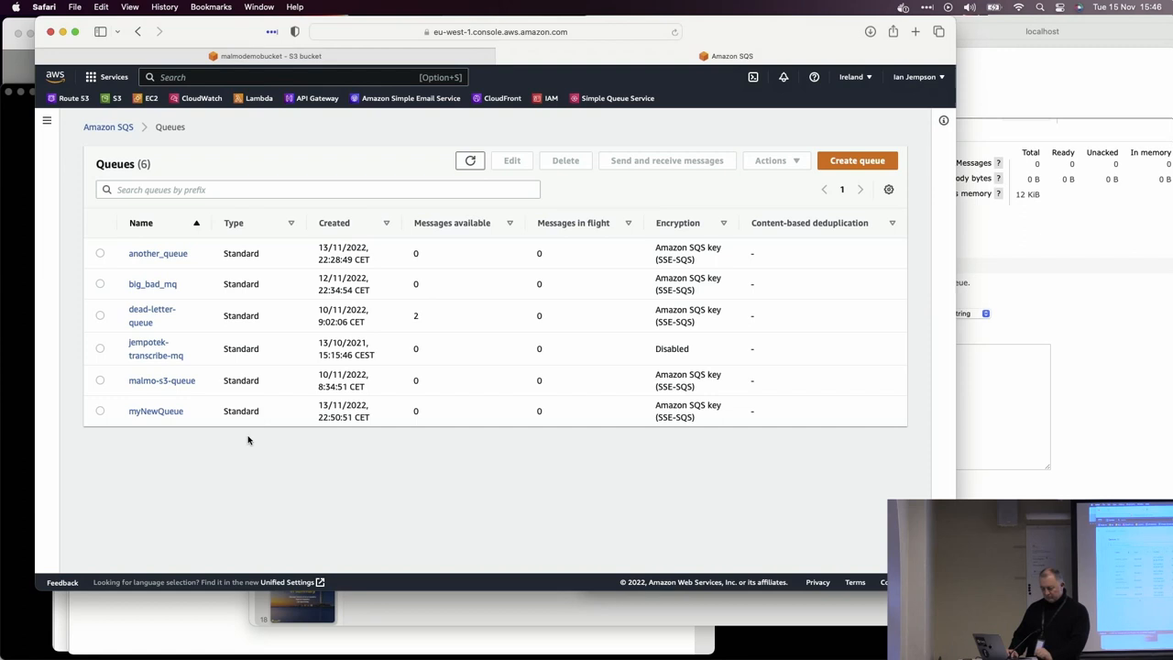
mouse_move(161, 379)
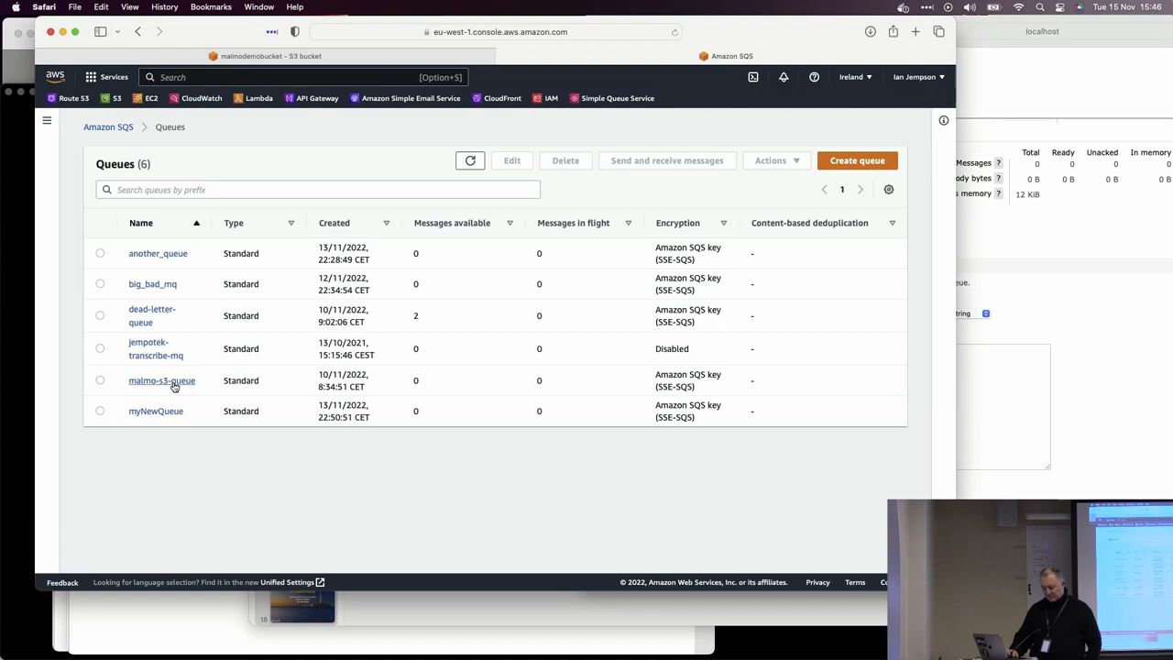
View malmo-s3-queue's details, then move to the malmodemobucket bucket.
left_click(161, 379)
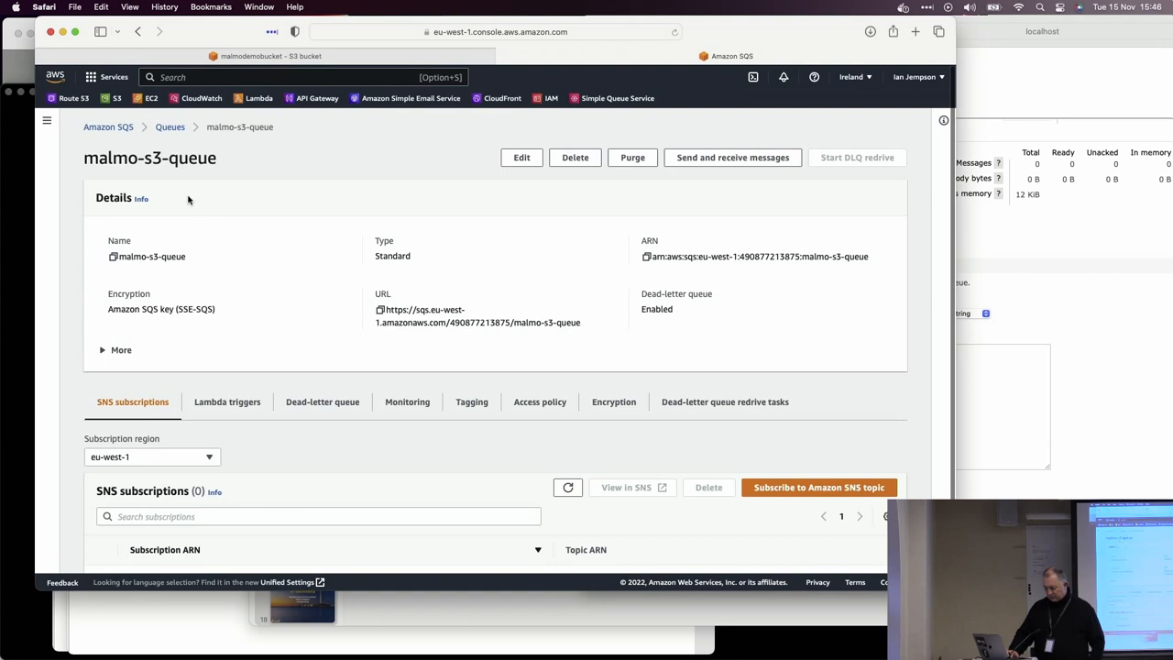
left_click(169, 126)
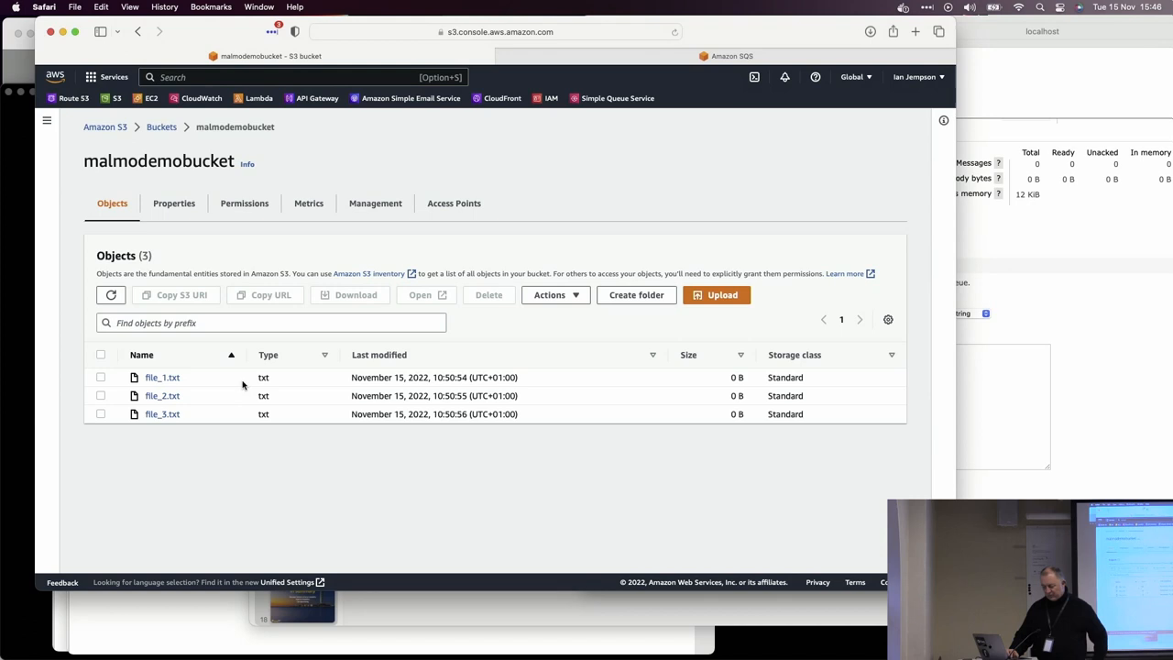
Show malmodemobucket's Properties down to the malmo-s3-demo event notification targeting malmo-s3-queue.
left_click(173, 201)
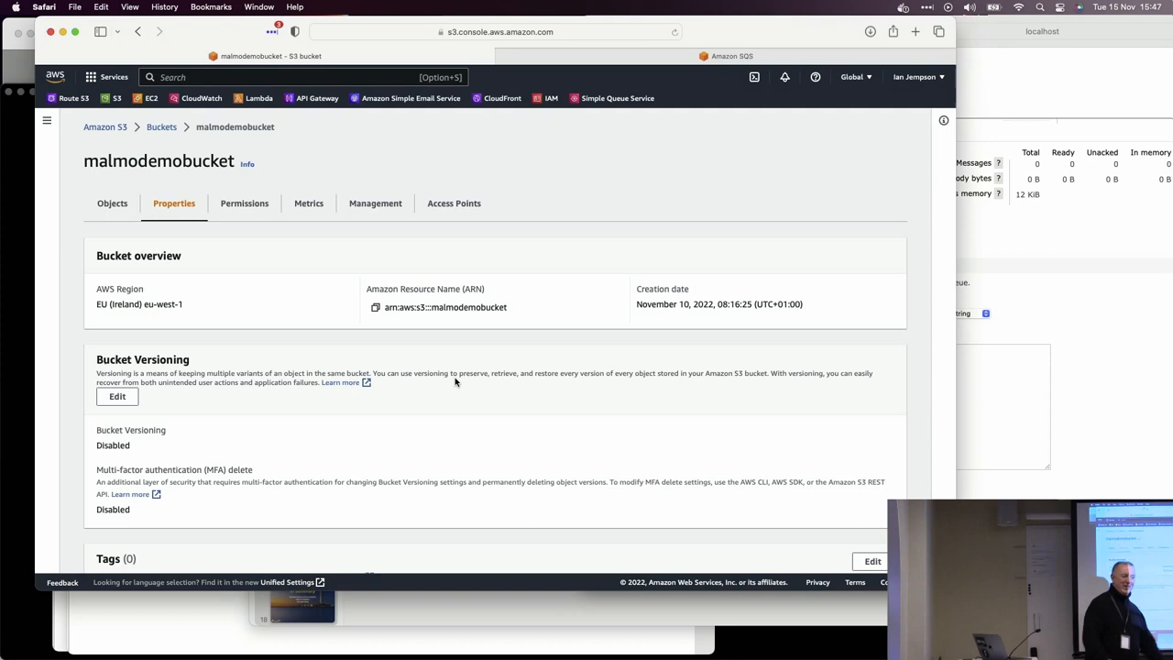
mouse_move(143, 143)
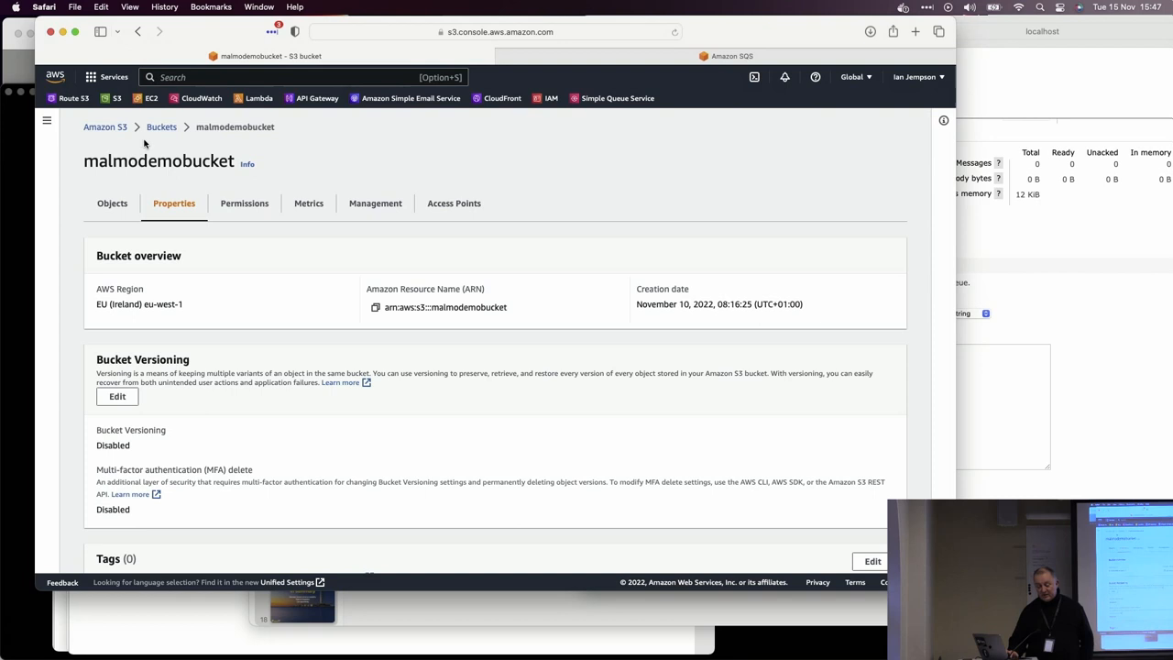
scroll("down", 3)
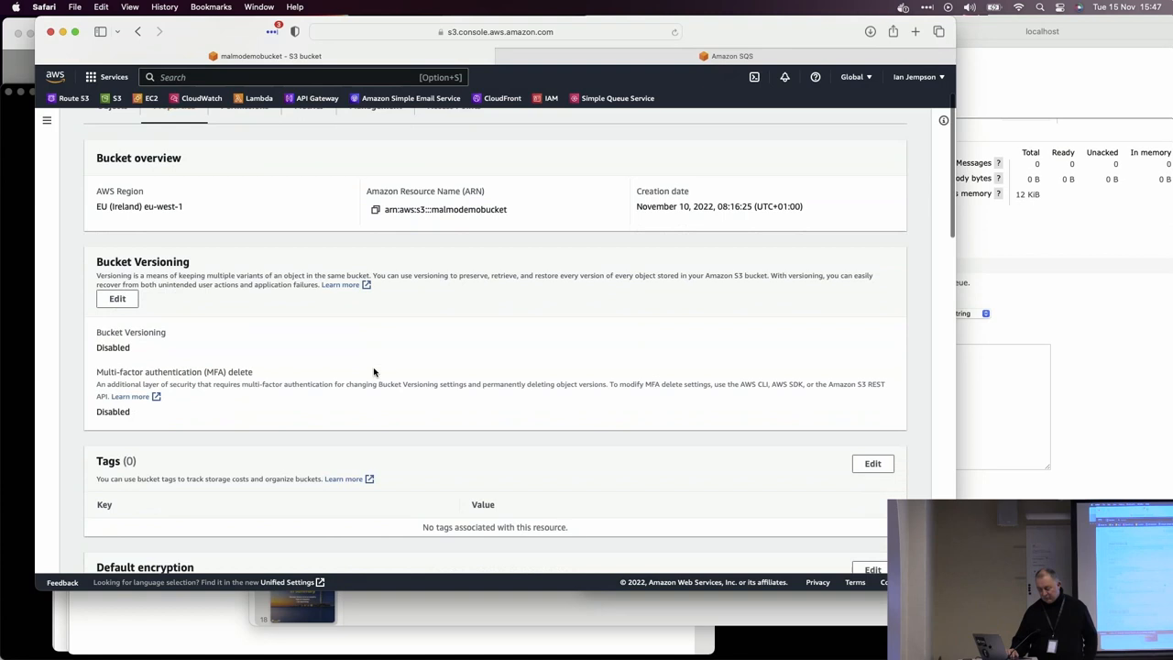
scroll("down", 3)
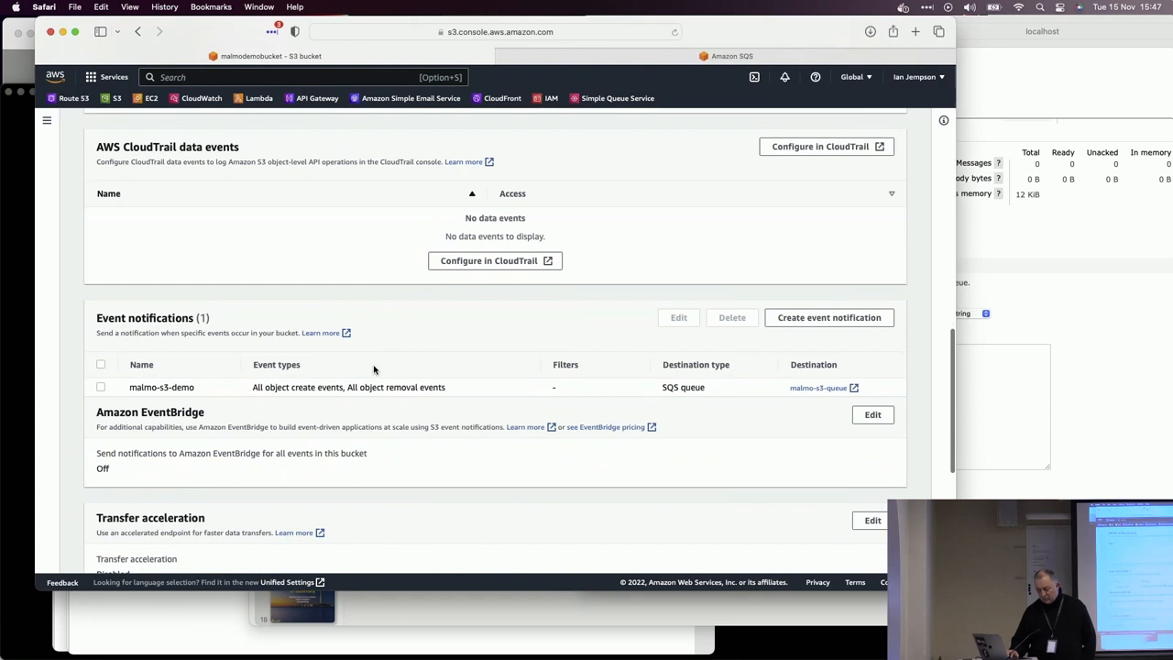
scroll("down", 3)
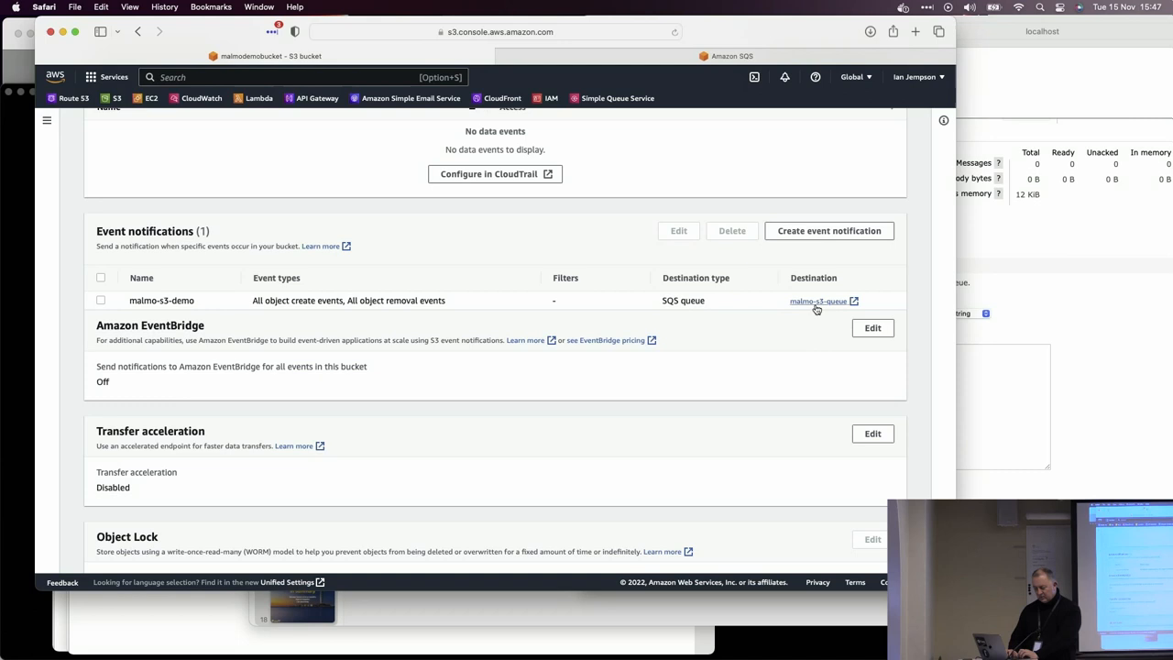
left_click(828, 231)
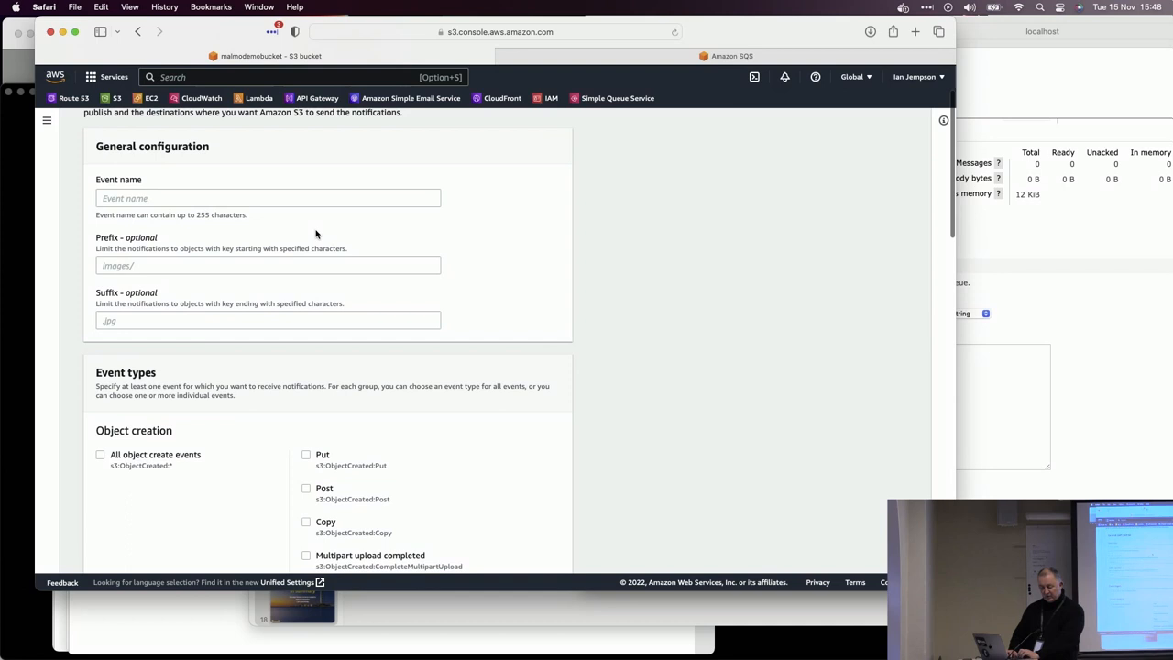
scroll("down", 3)
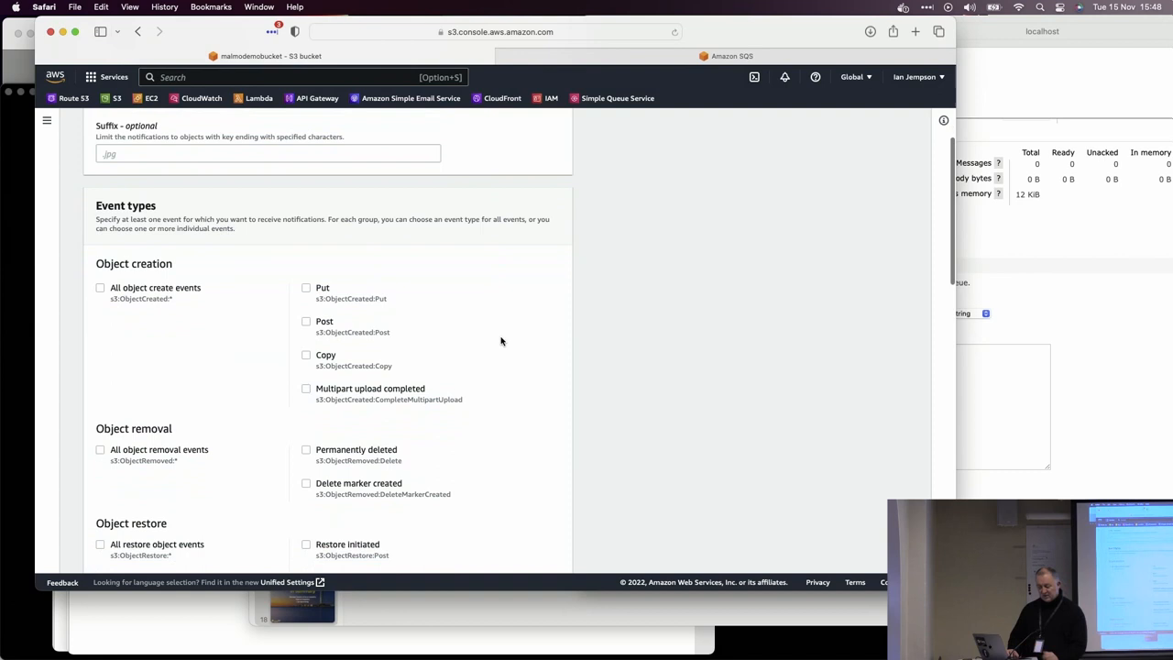
scroll("down", 3)
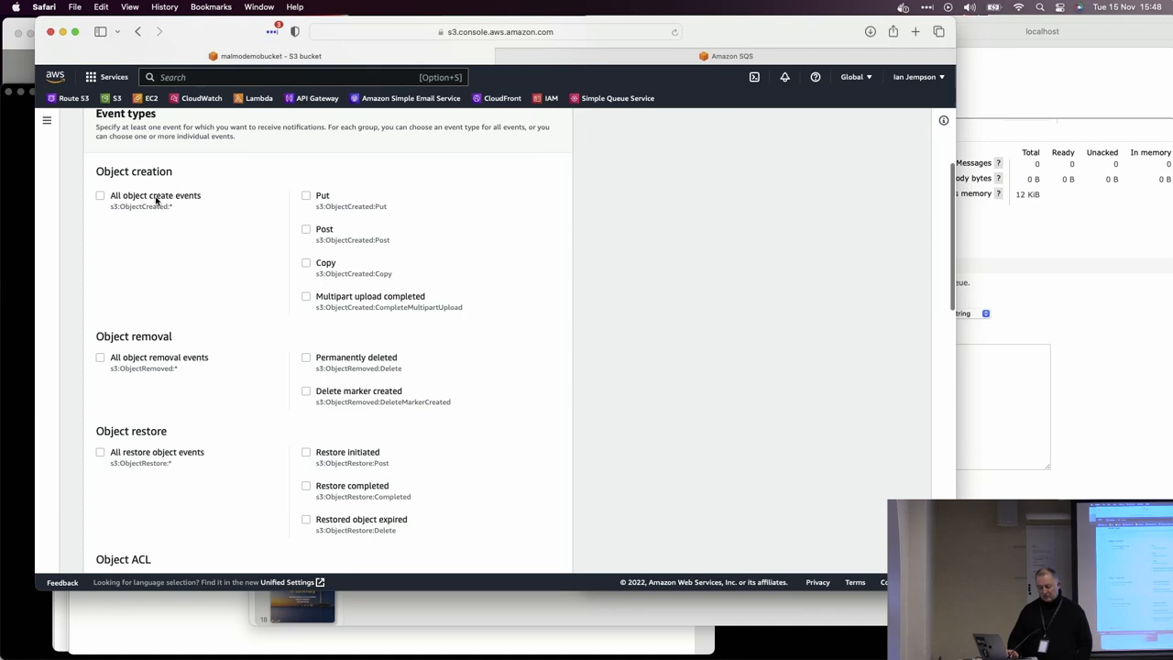
scroll("down", 3)
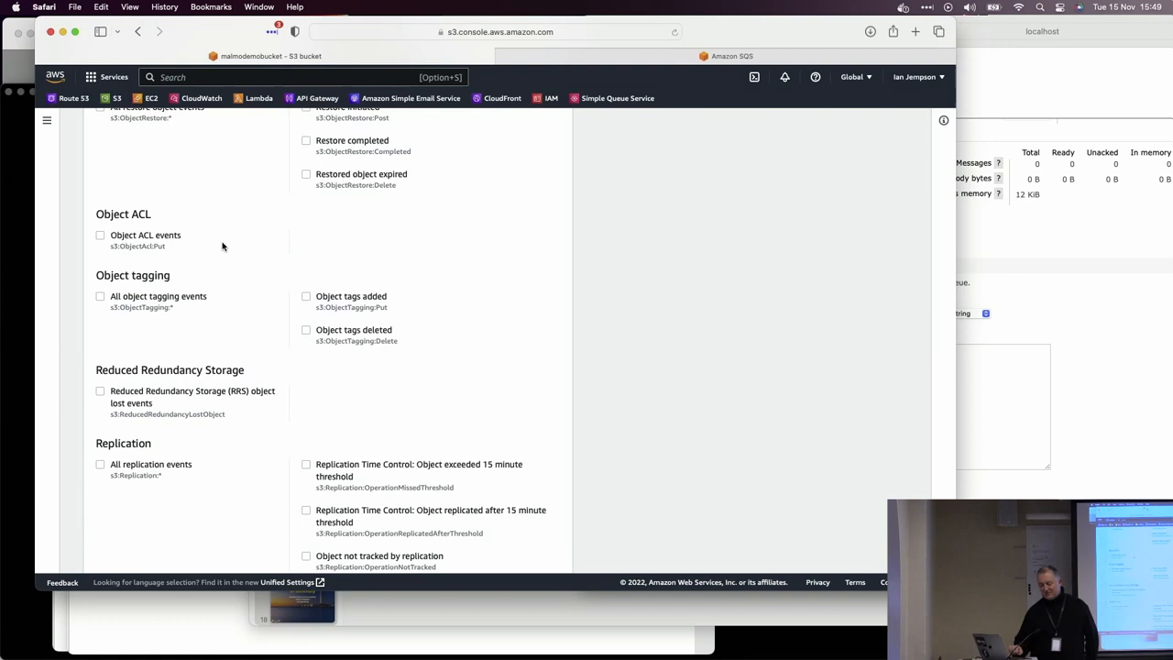
scroll("down", 3)
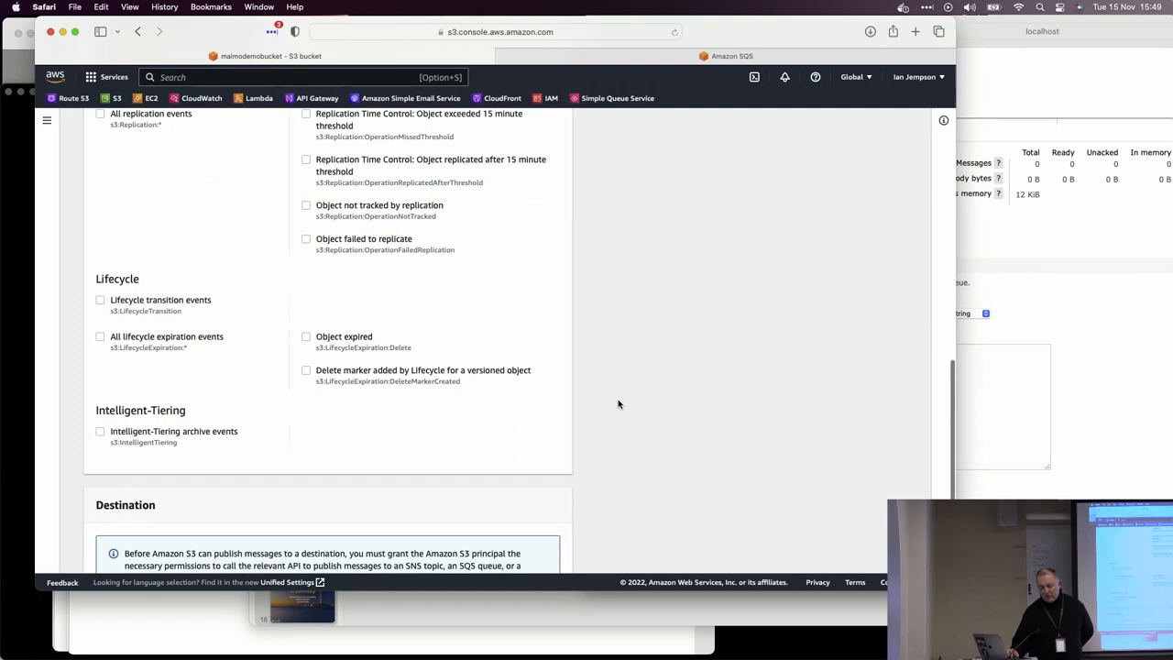
scroll("down", 3)
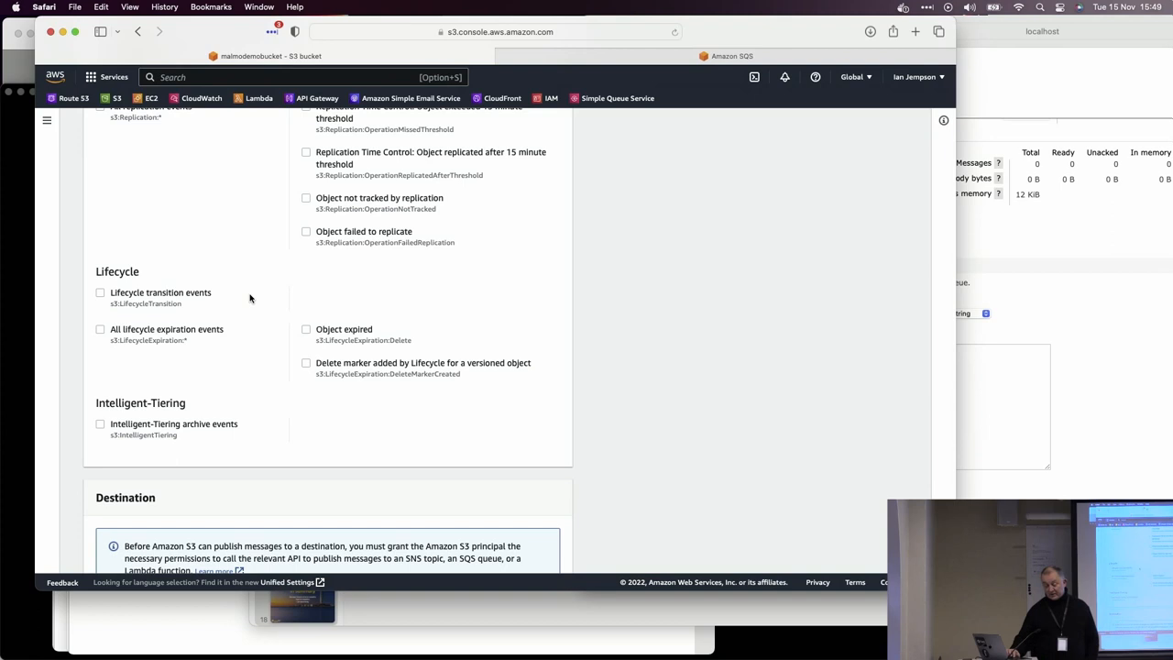
scroll("down", 3)
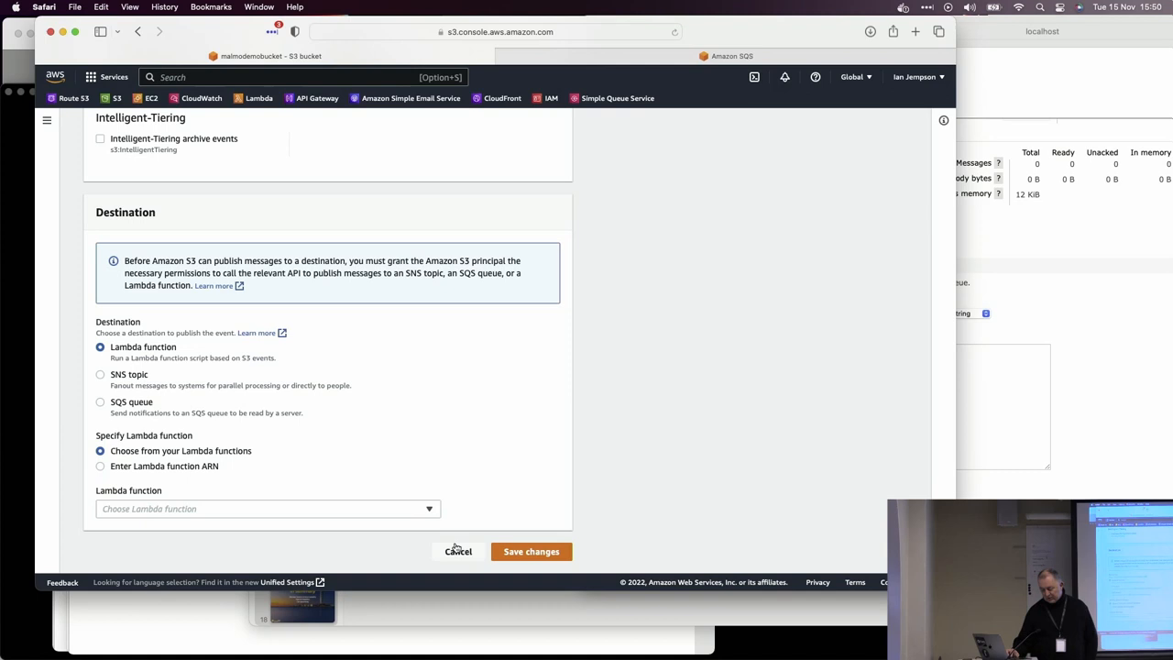
Cancel the unfinished event notification and return to malmodemobucket's Objects list.
left_click(458, 549)
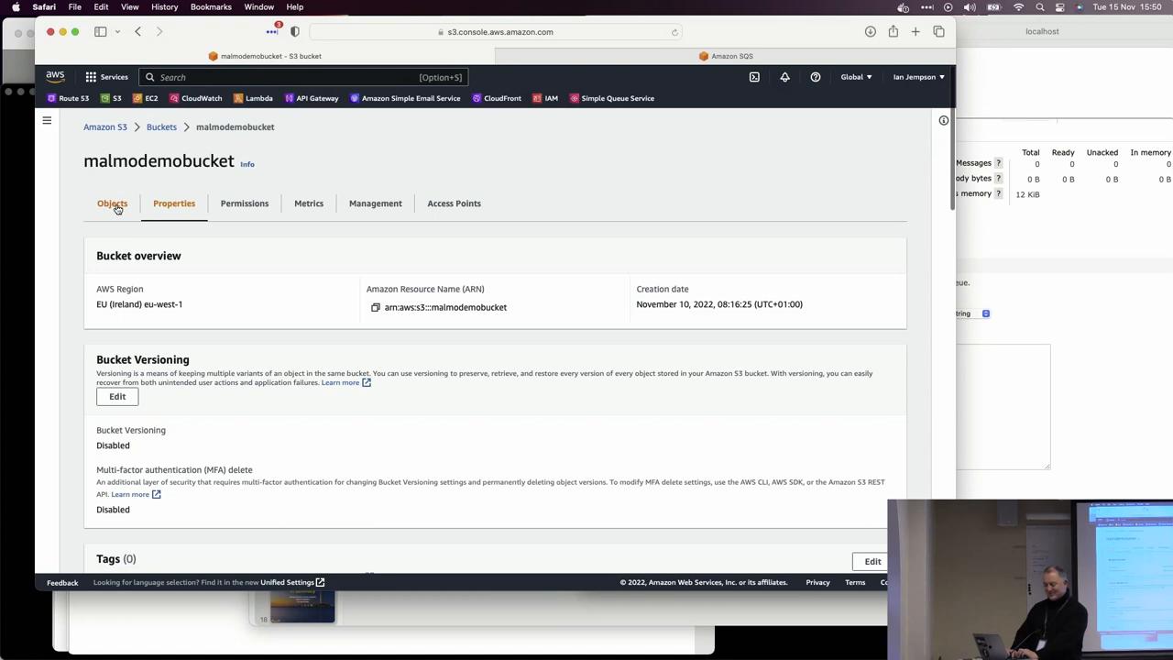
left_click(112, 201)
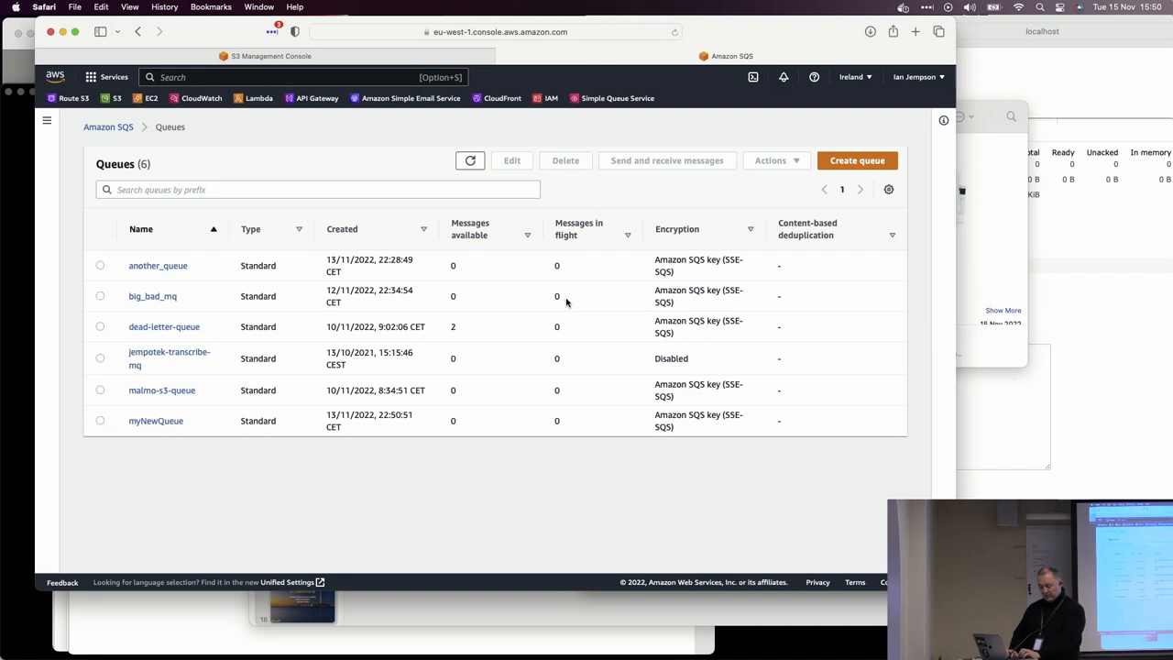
mouse_move(491, 410)
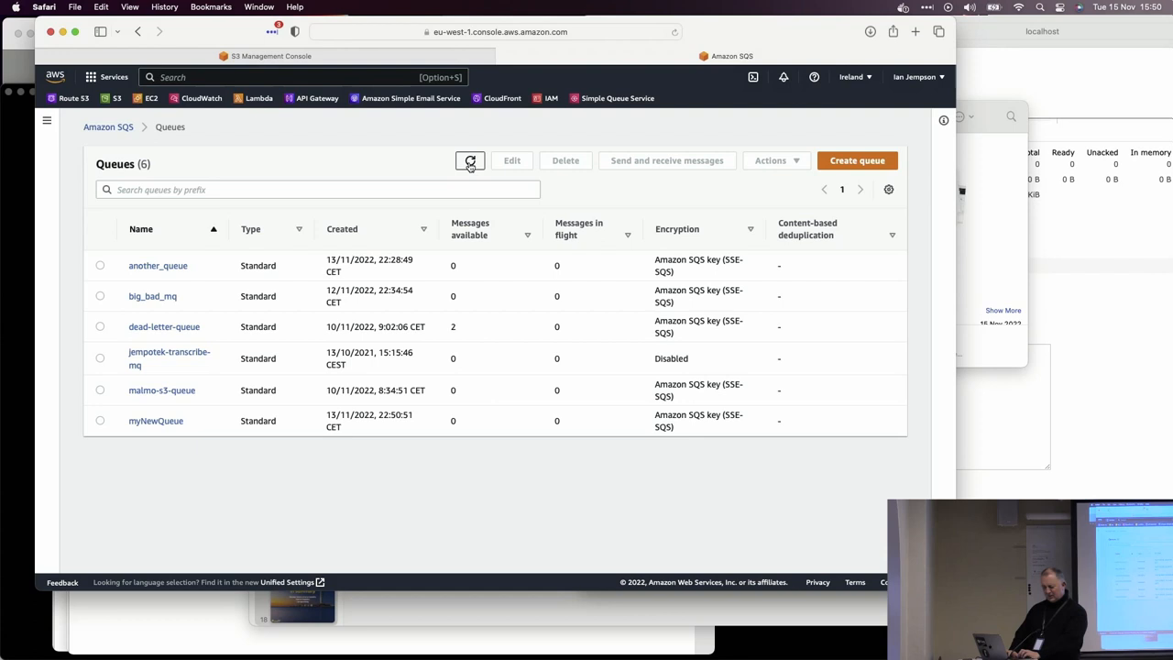
Refresh the SQS Queues list to update the message counts.
left_click(469, 162)
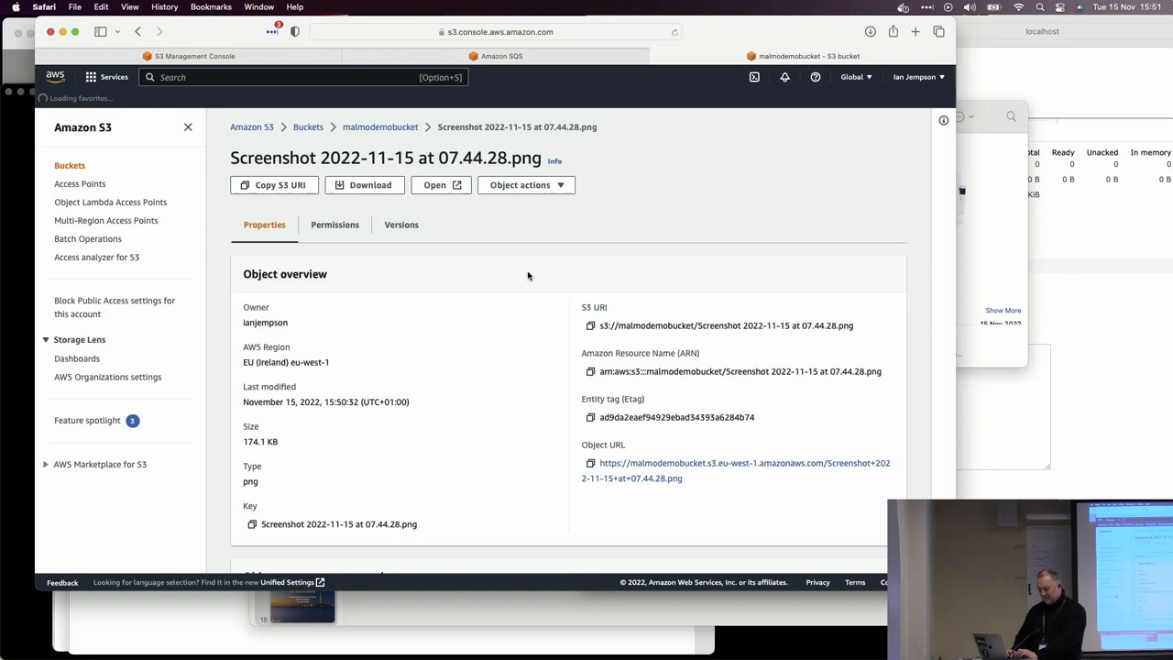
Check the Object actions menu, then go back to malmodemobucket's object list.
left_click(528, 183)
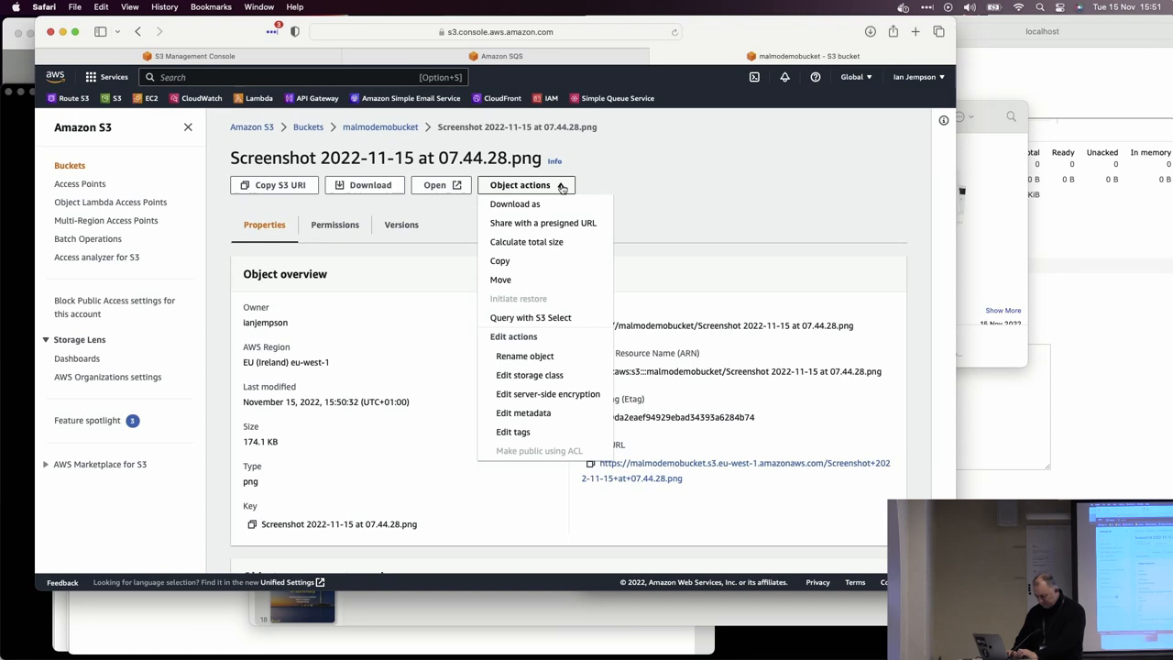
left_click(521, 185)
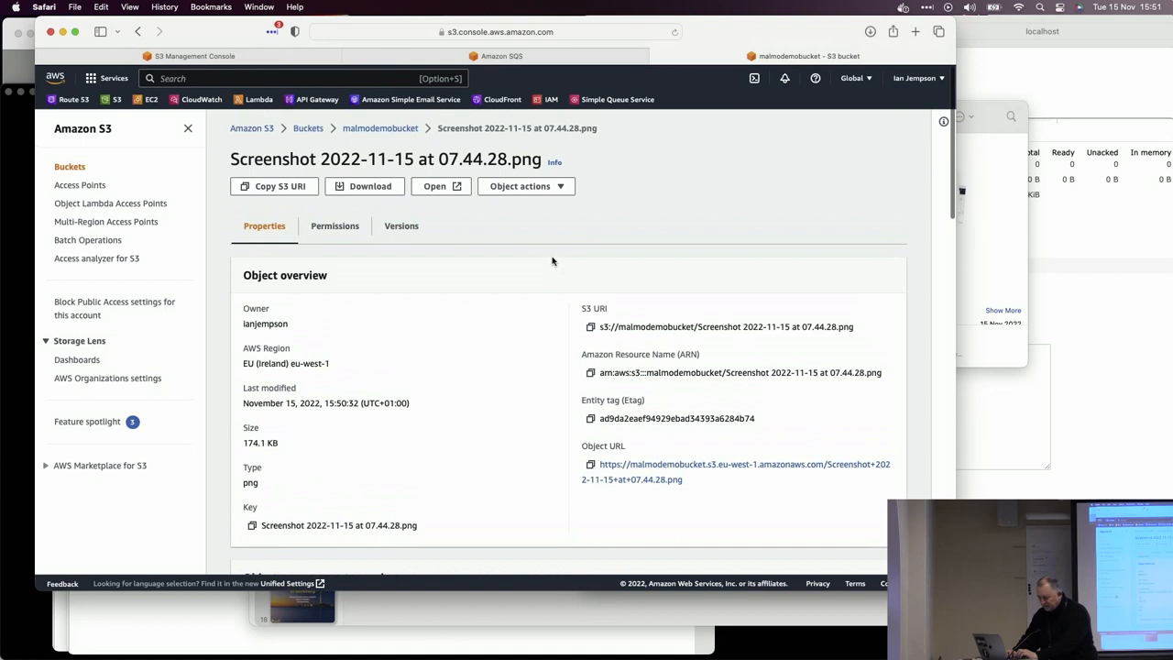
left_click(520, 185)
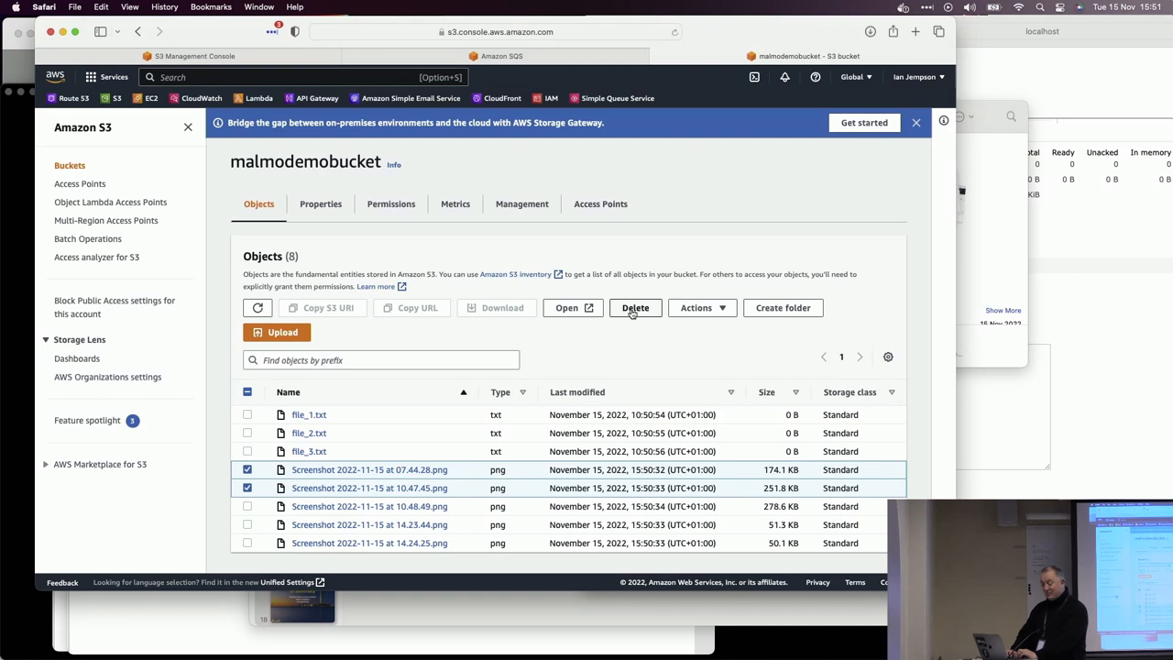
Delete the two selected screenshots, confirming with 'permanently delete'.
left_click(634, 307)
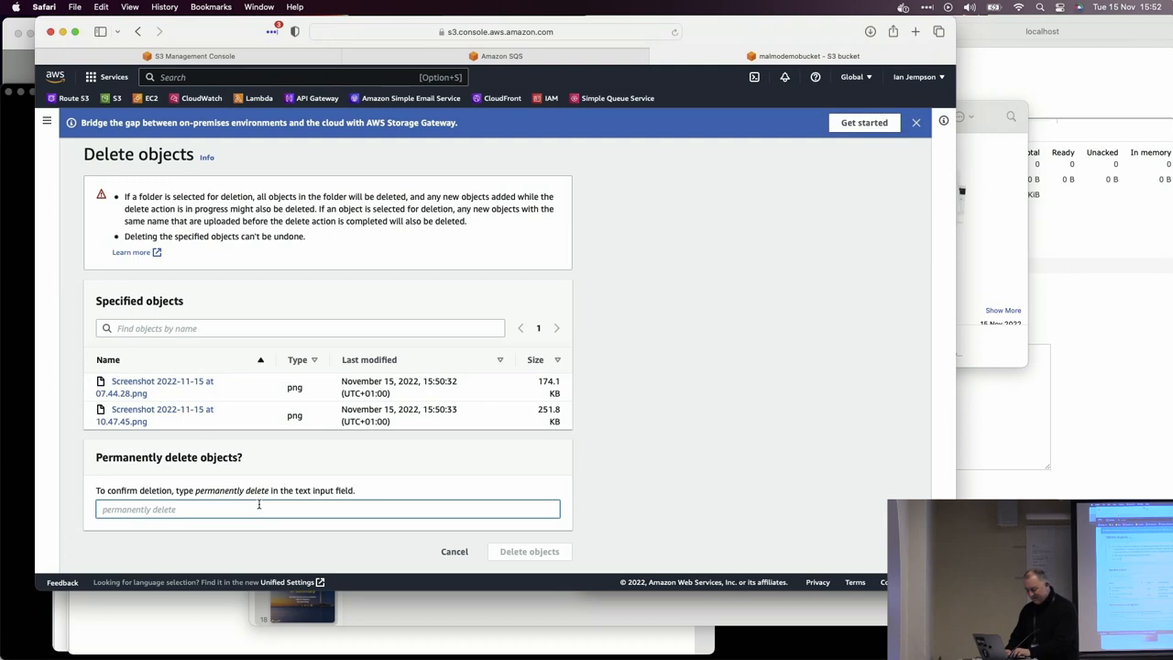
type("permanently delet")
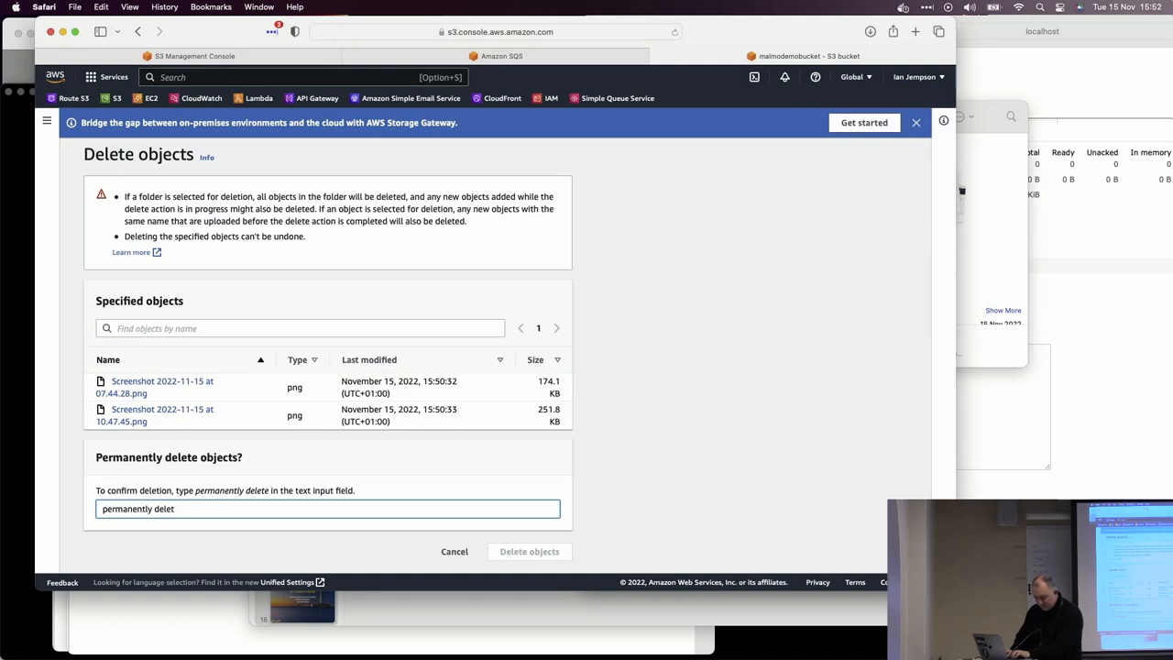
left_click(528, 549)
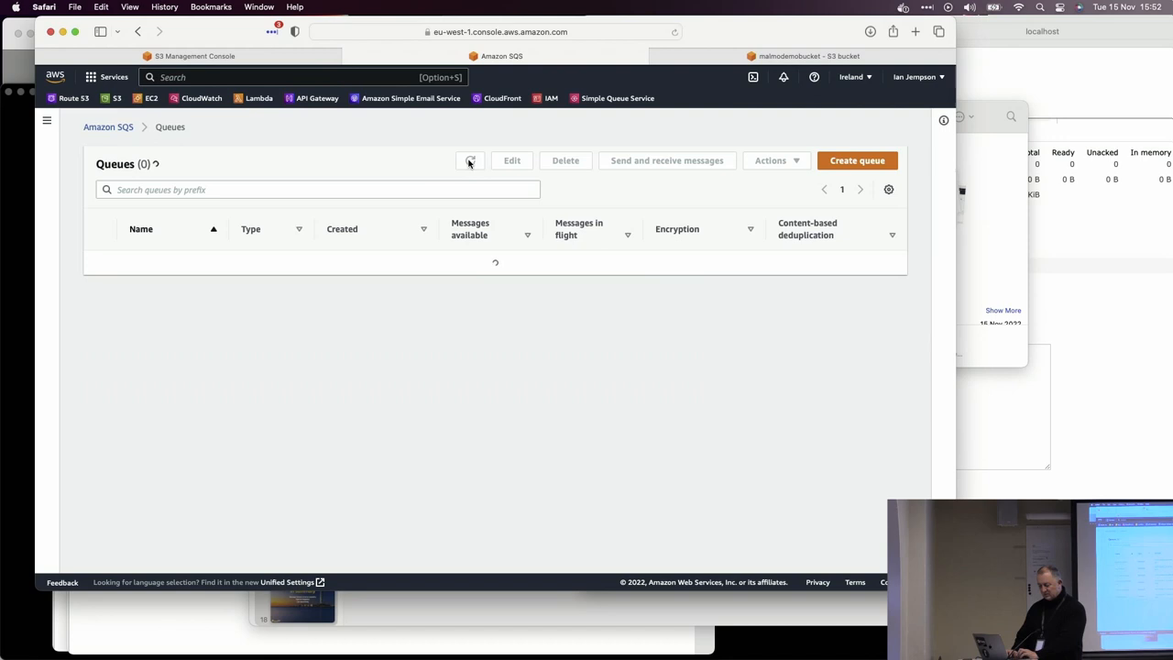
Refresh the Queues list until malmo-s3-queue shows 7 available messages.
left_click(469, 161)
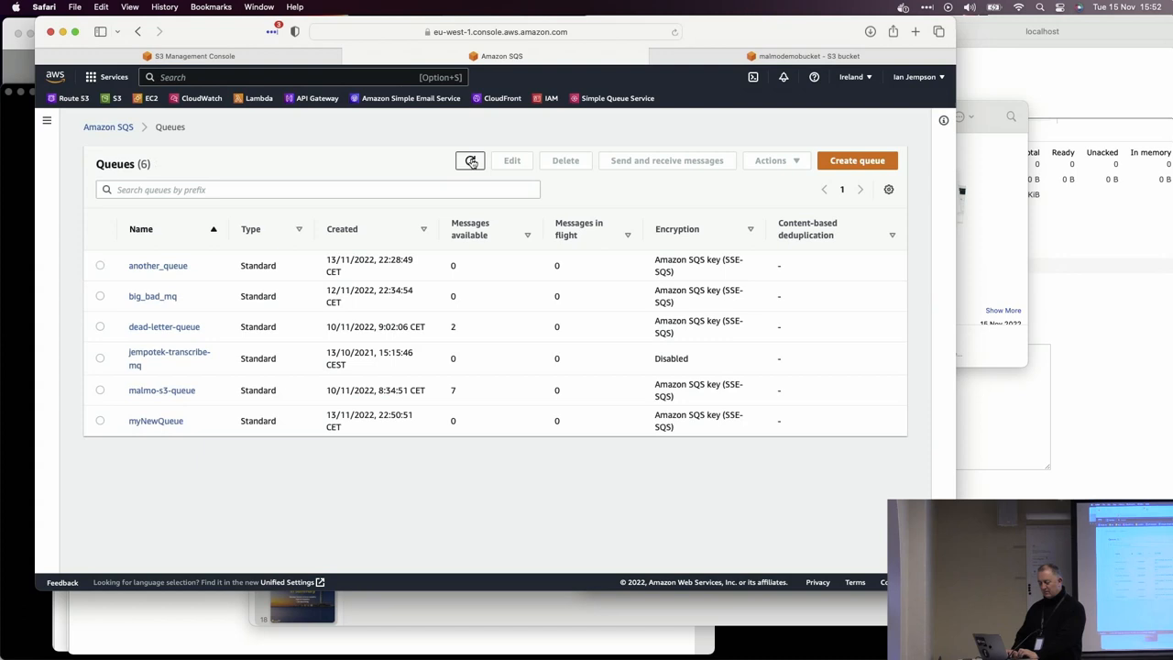
left_click(469, 161)
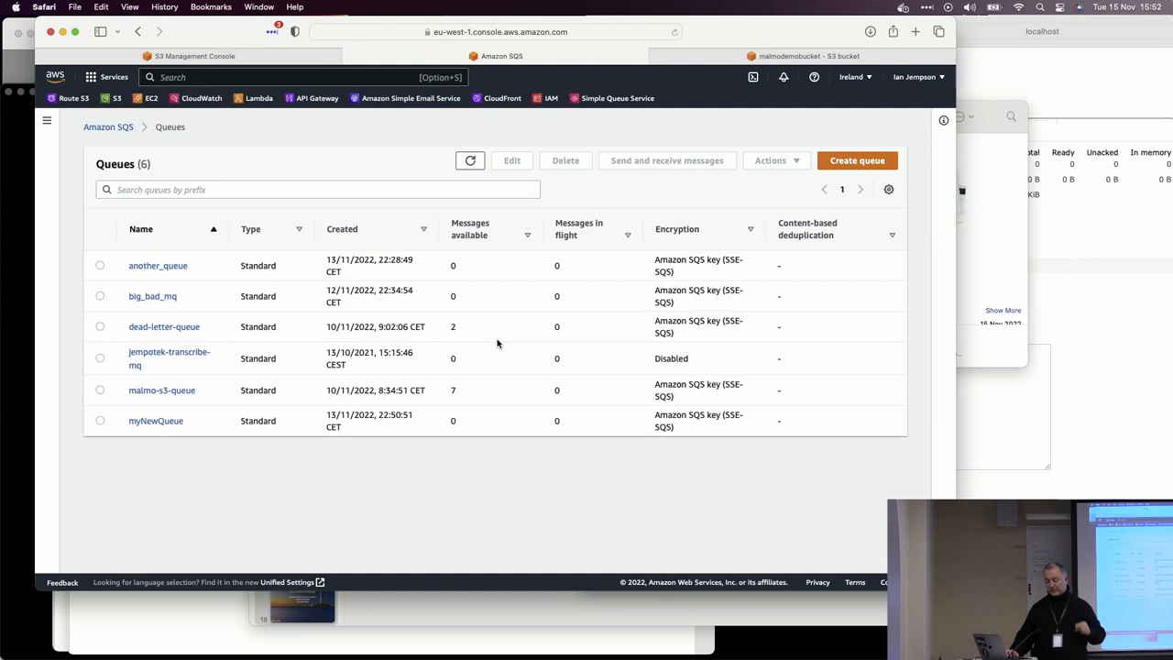
mouse_move(500, 396)
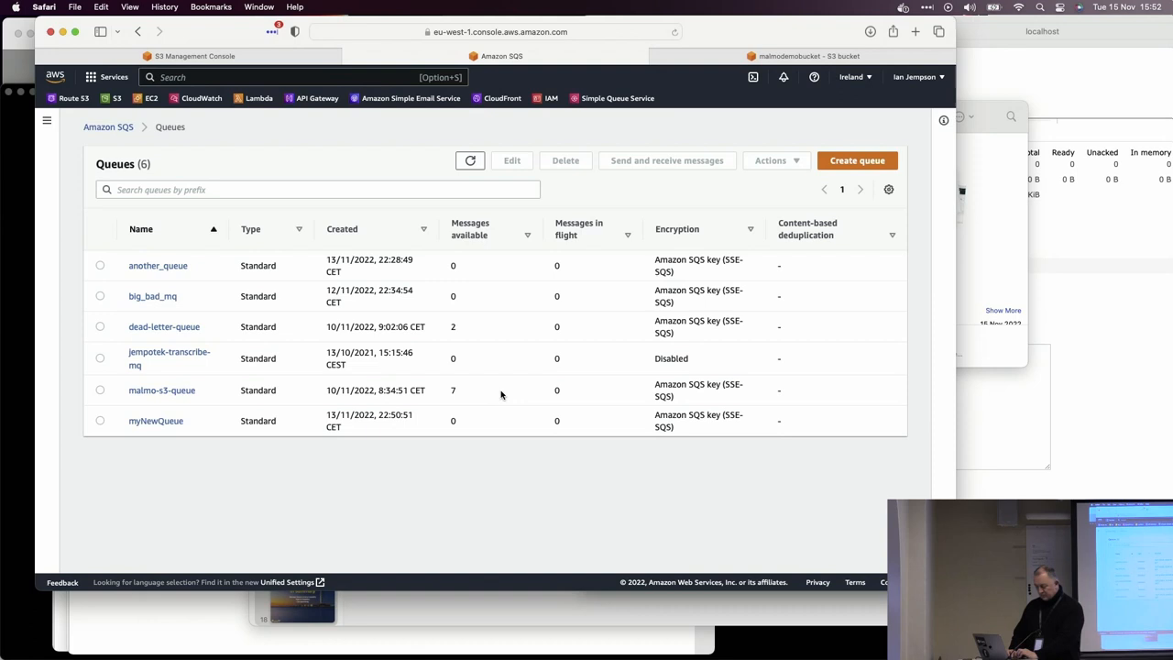
mouse_move(209, 407)
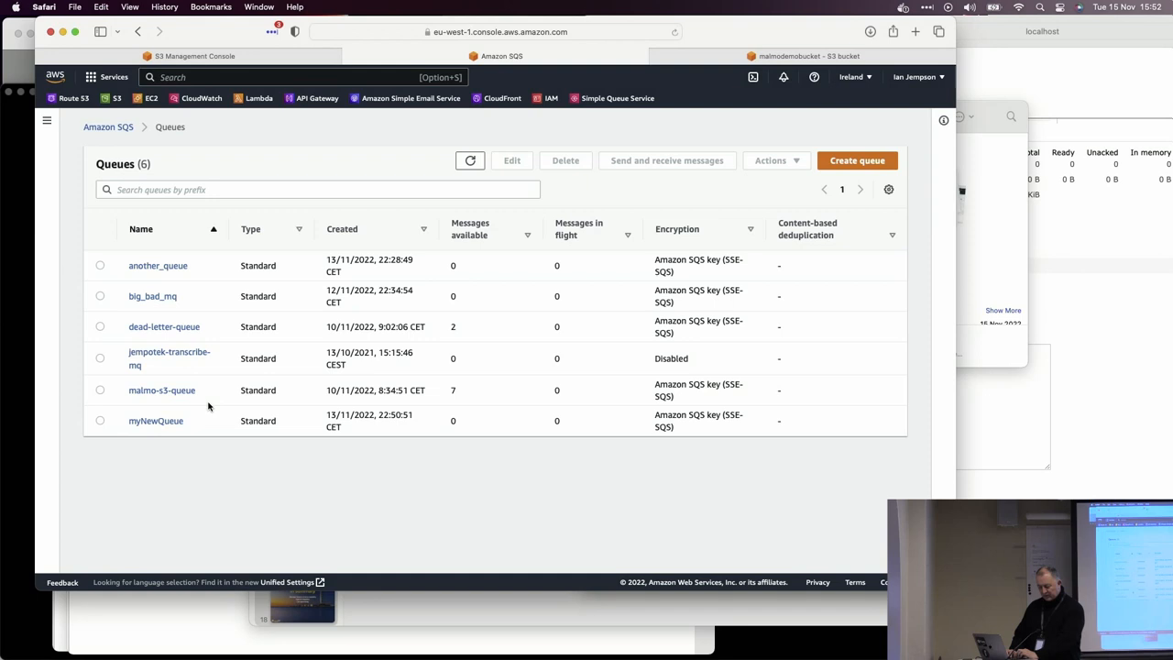
Poll malmo-s3-queue for messages from its Send and receive messages page.
left_click(161, 388)
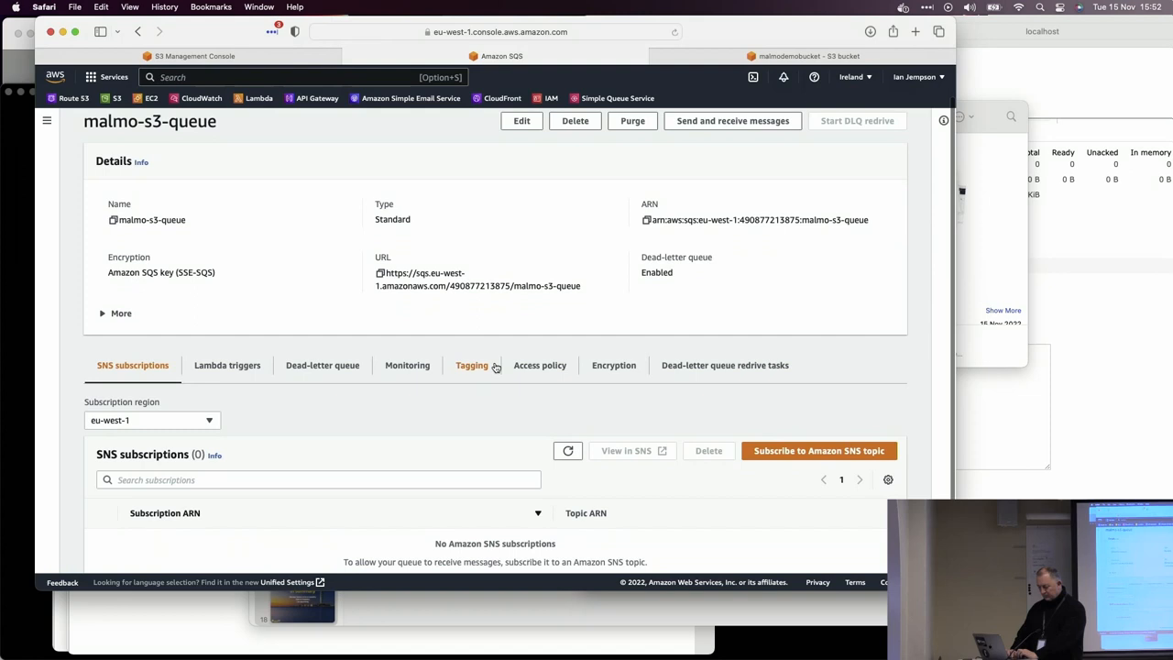
left_click(733, 121)
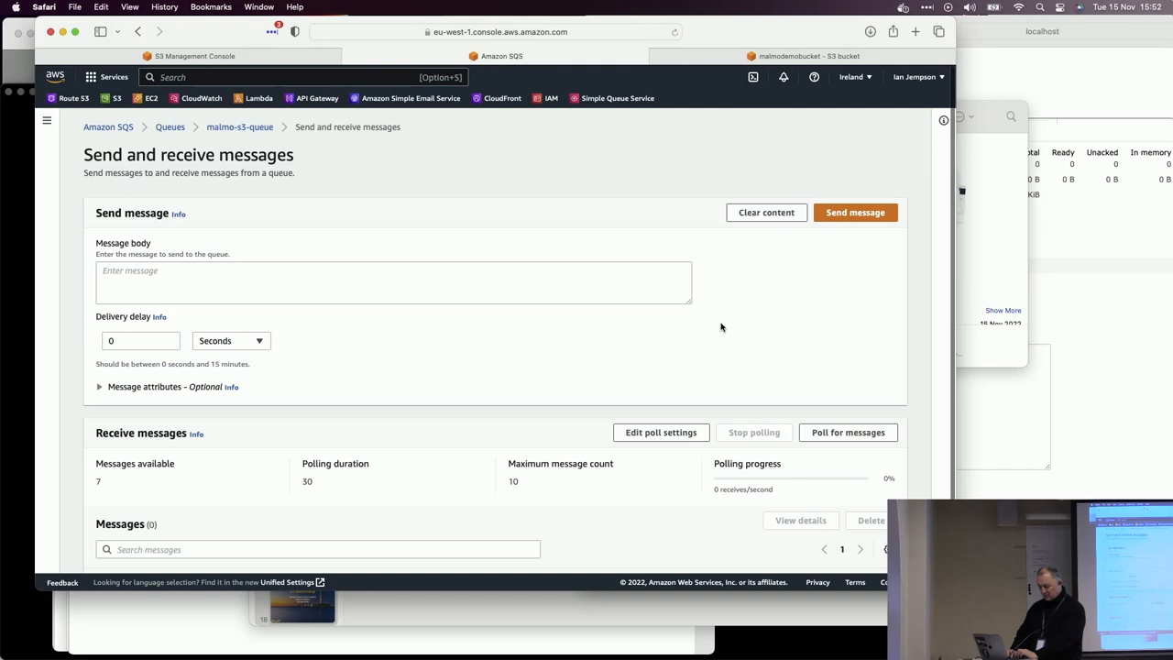
left_click(847, 433)
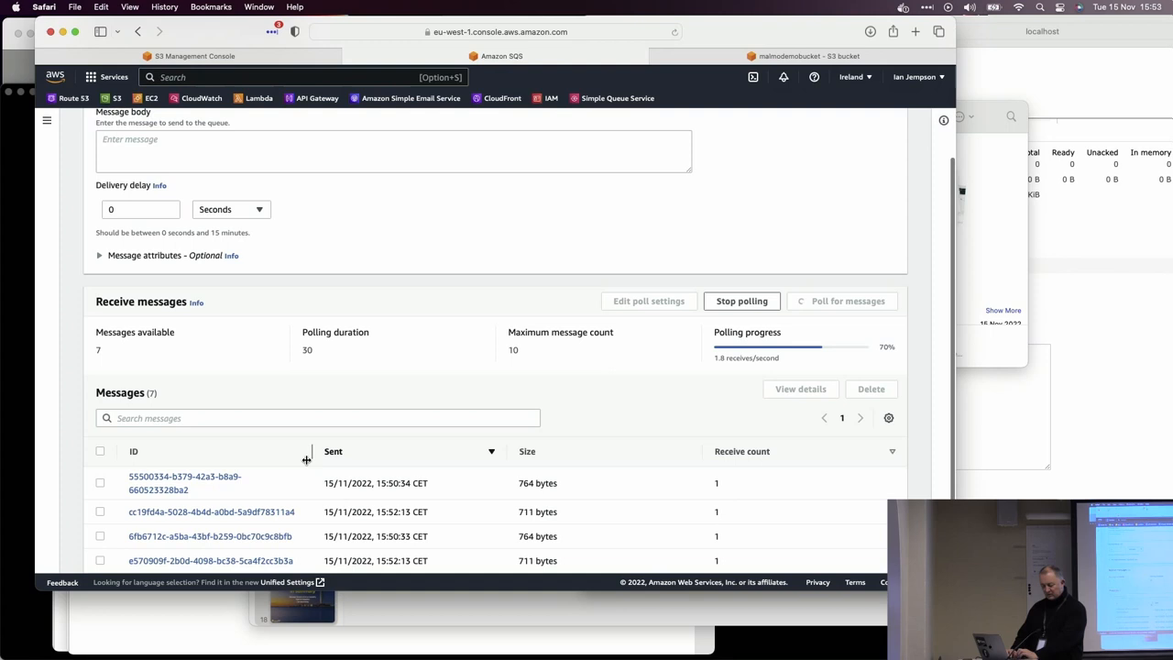
left_click(209, 535)
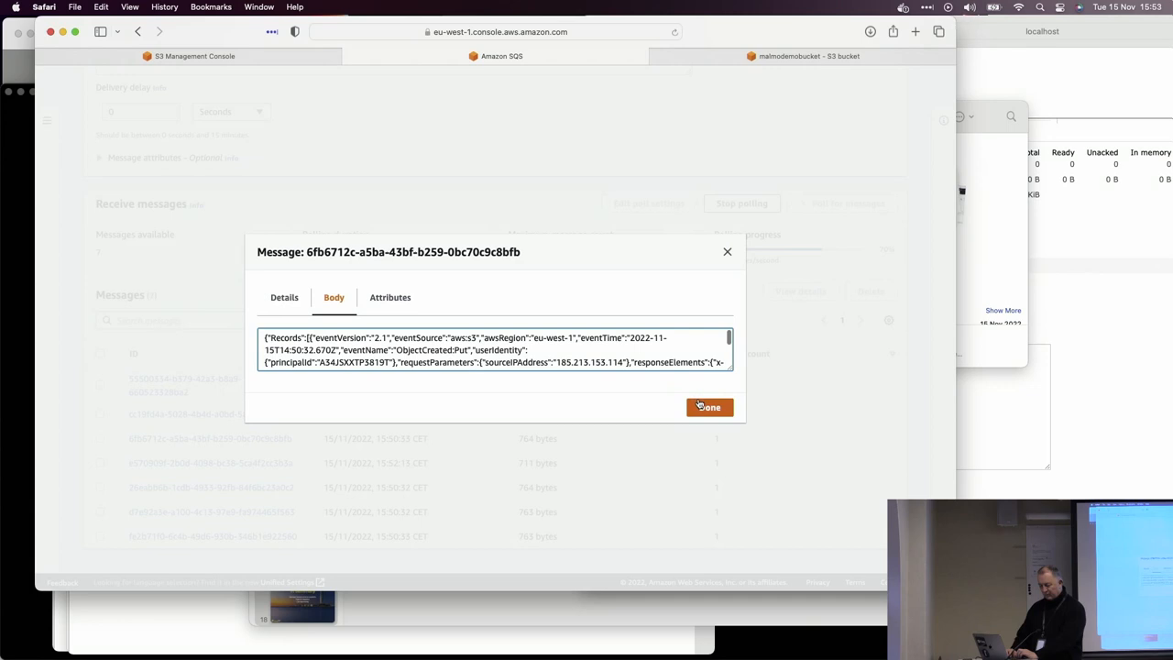
left_click(709, 407)
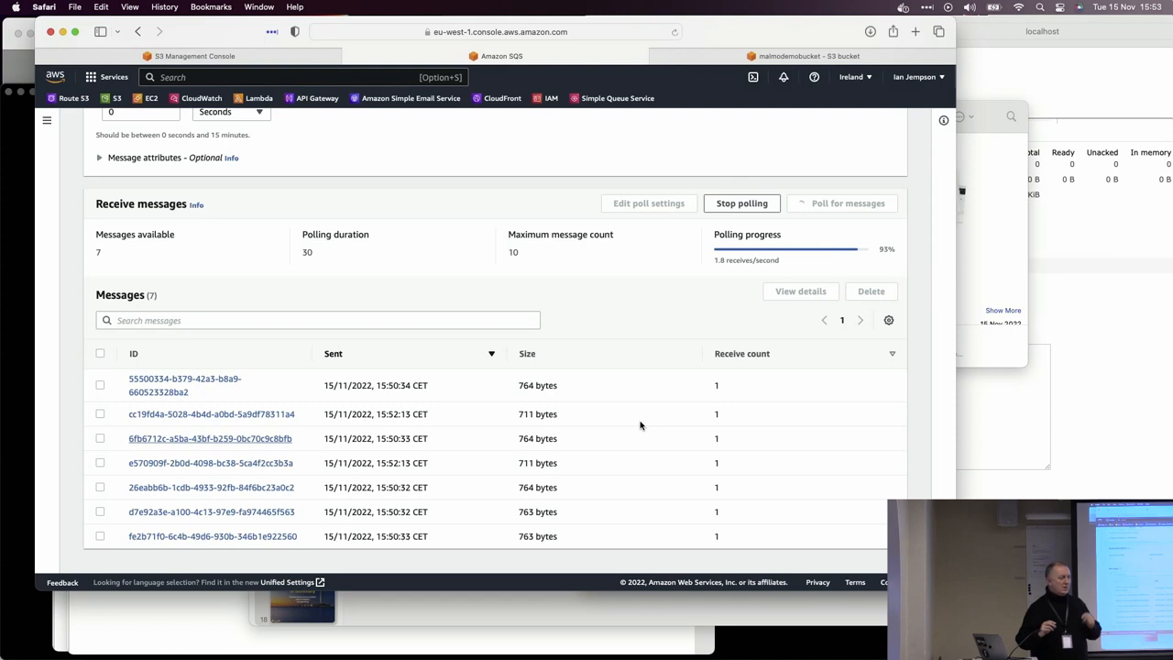
Bring the FileMaker Pro Malmo_mq_demo app with the sqs_queues layout to the front.
left_click(740, 201)
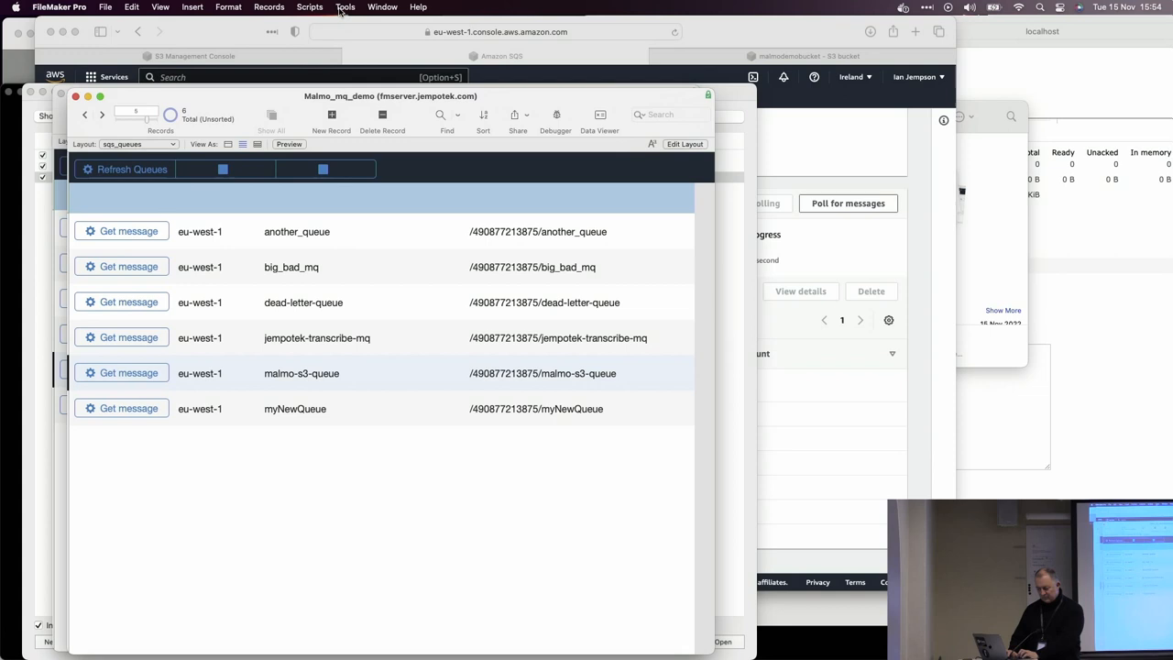
Run the receive-queue script so the six eu-west-1 queue records reload.
left_click(381, 119)
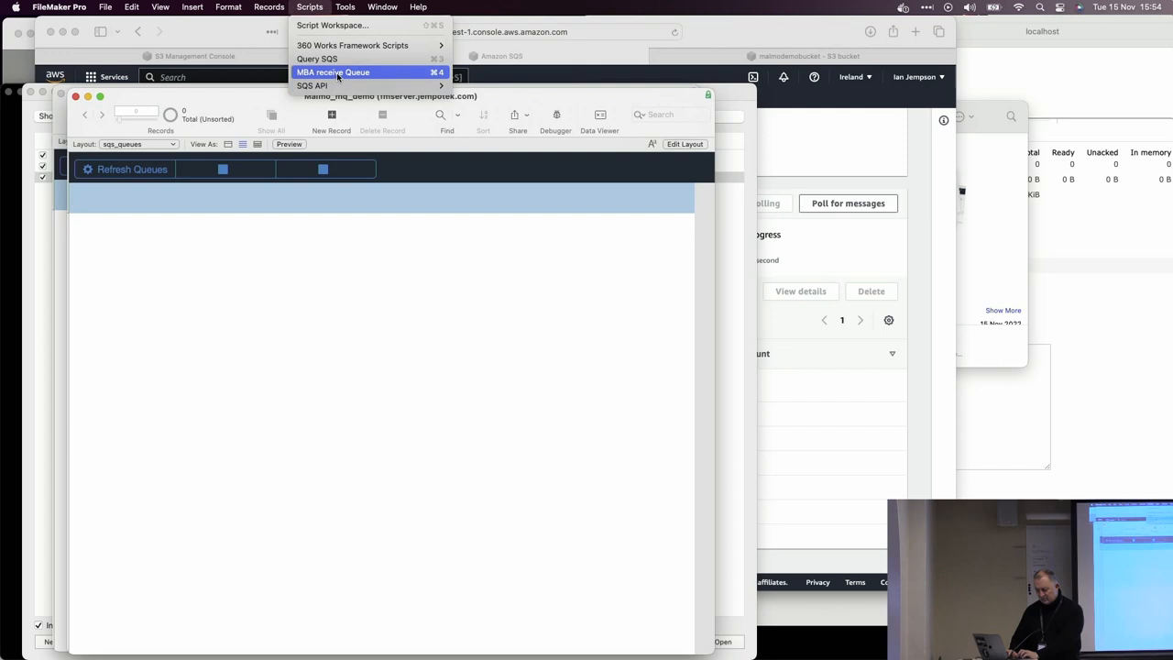
left_click(333, 72)
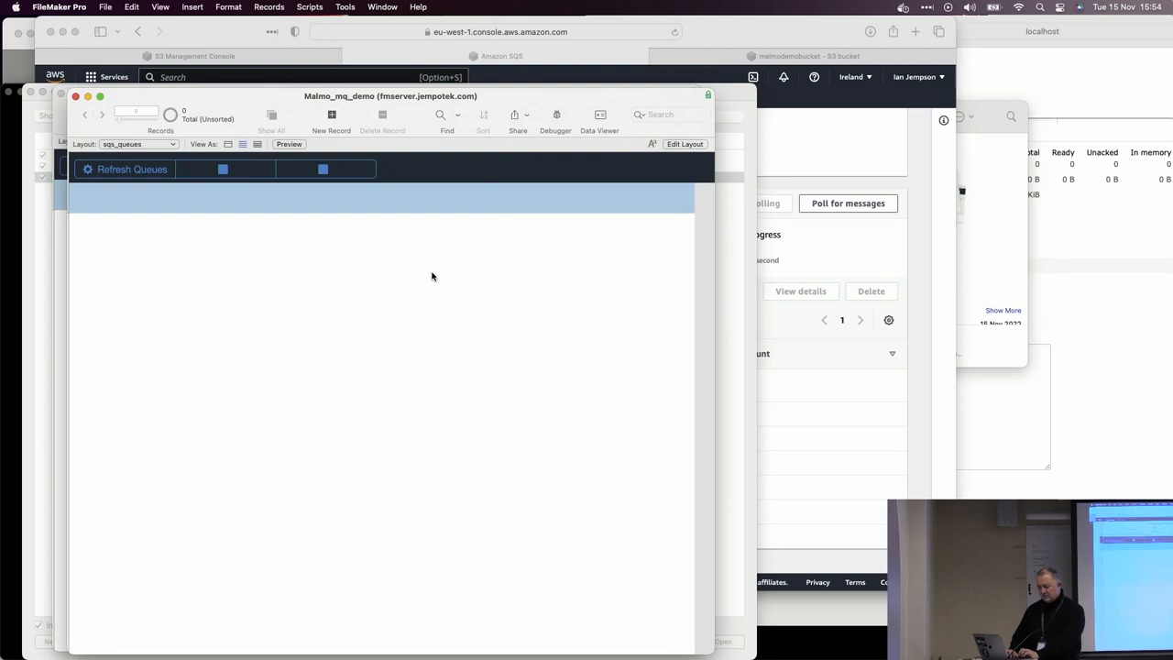
left_click(131, 168)
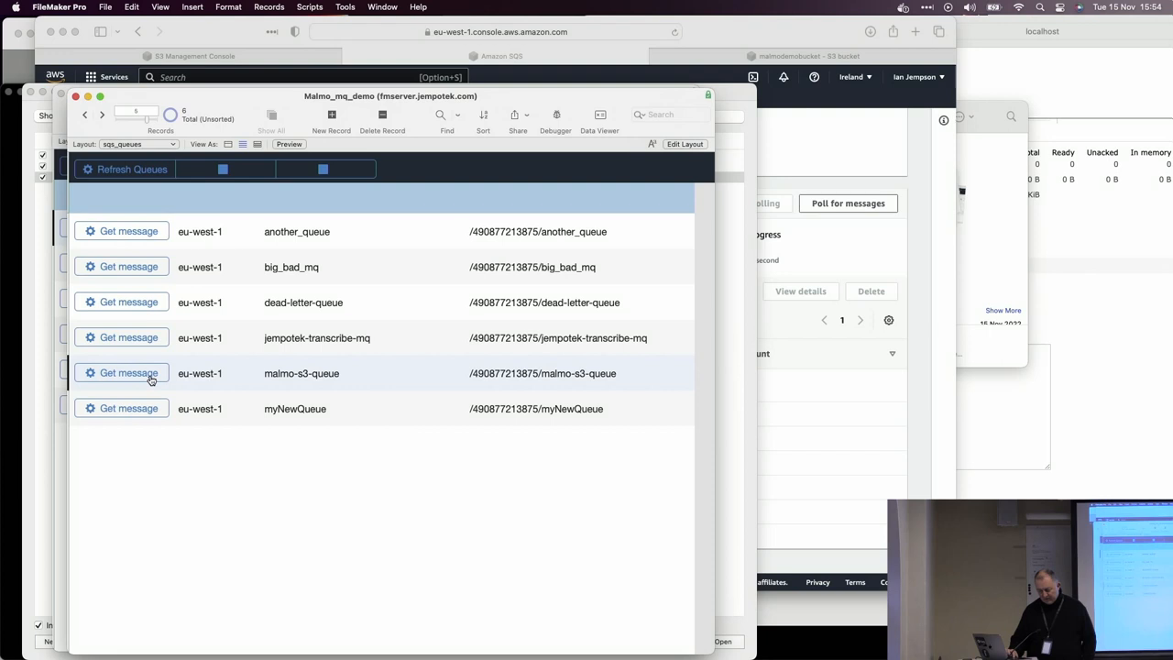
Fetch the next malmo-s3-queue message, an ObjectRemoved:Delete event for malmodemobucket, via Get message.
left_click(128, 374)
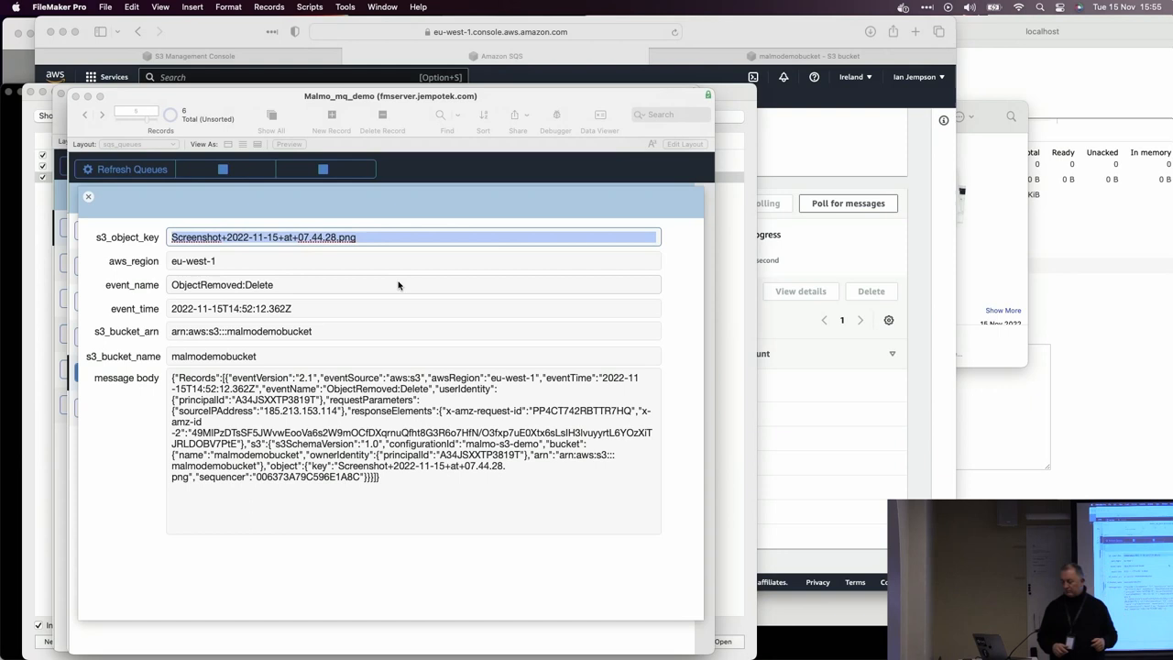
key("cmd+tab")
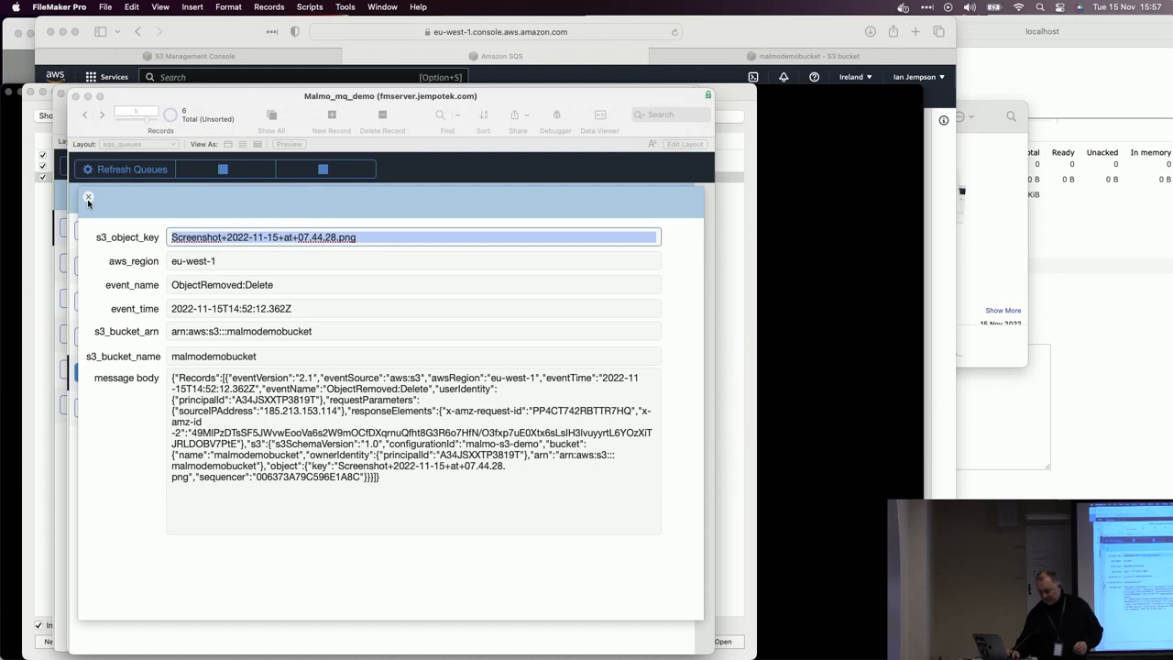
left_click(88, 198)
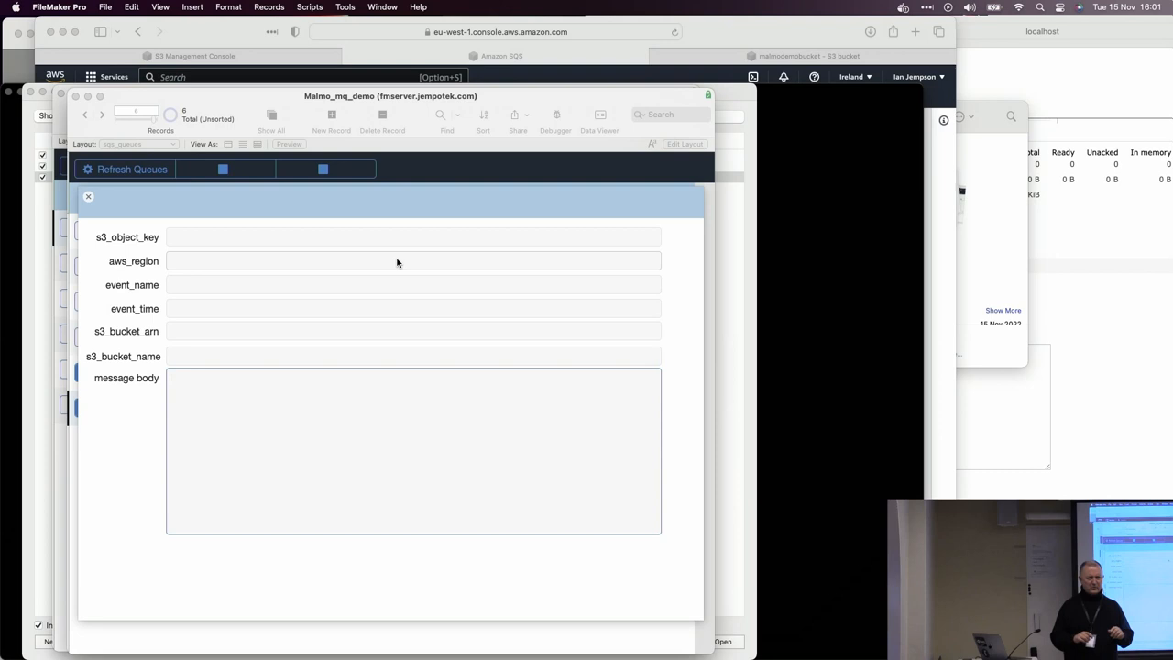
left_click(275, 378)
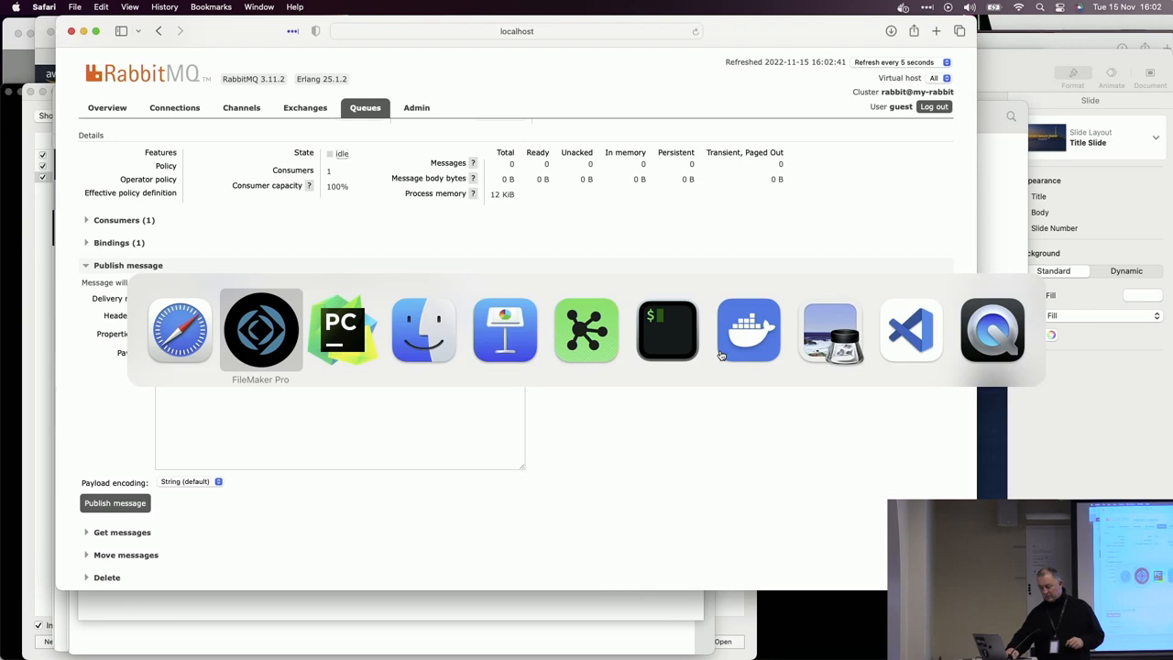
Show Docker Desktop's Containers list with the running wascally-rabbit RabbitMQ container.
left_click(748, 330)
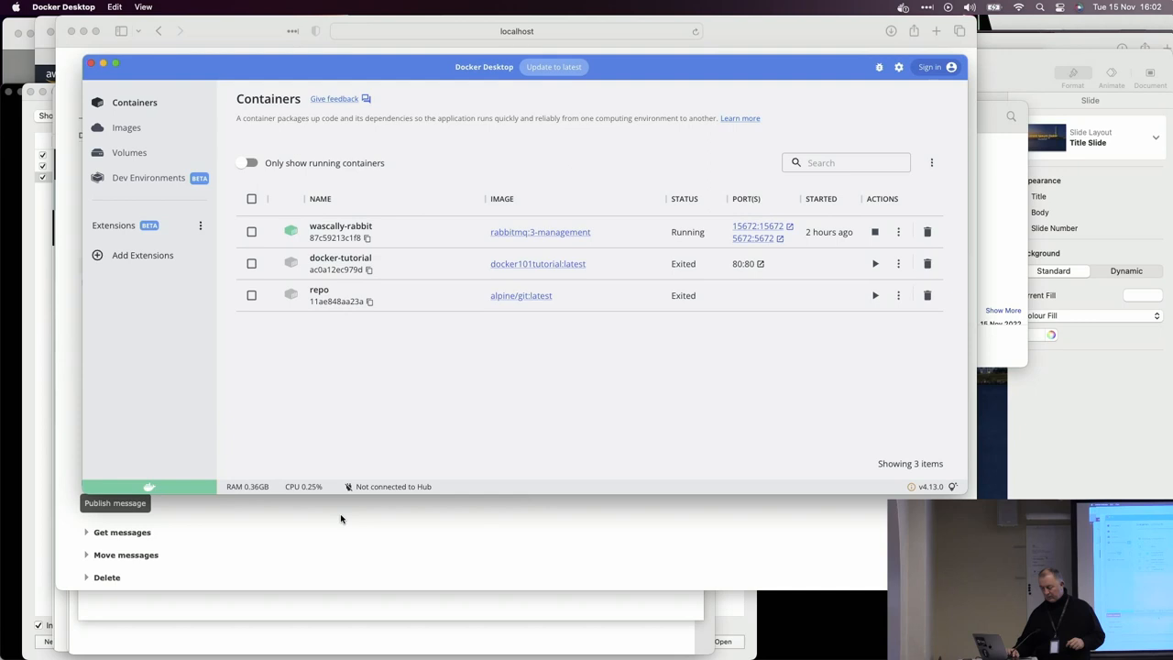